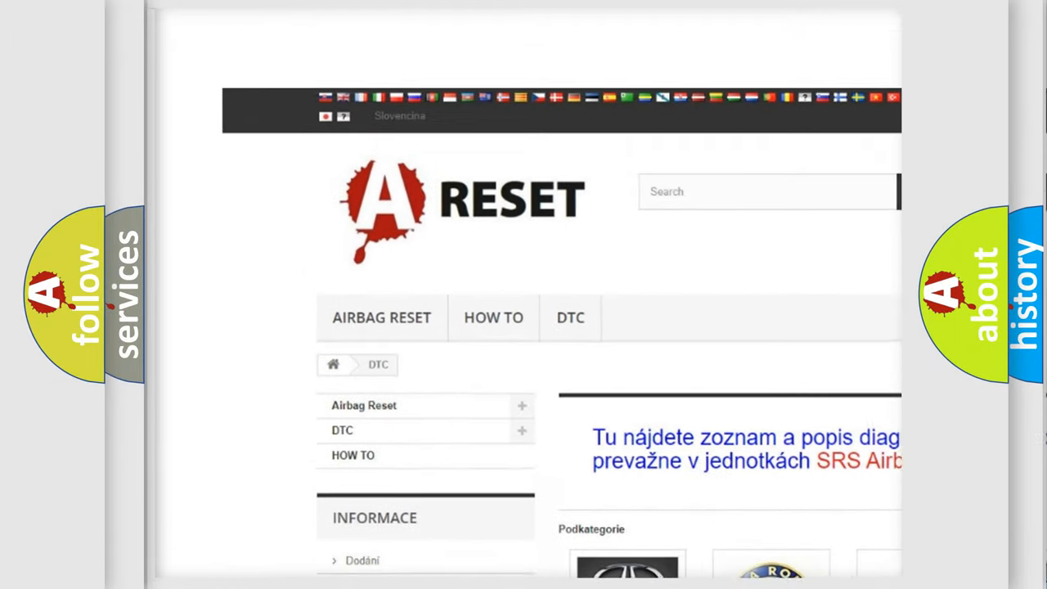
Scroll through the airbagreset.sk DTC brand tiles from Acura to Kia, then leave for services.
scroll("down", 3)
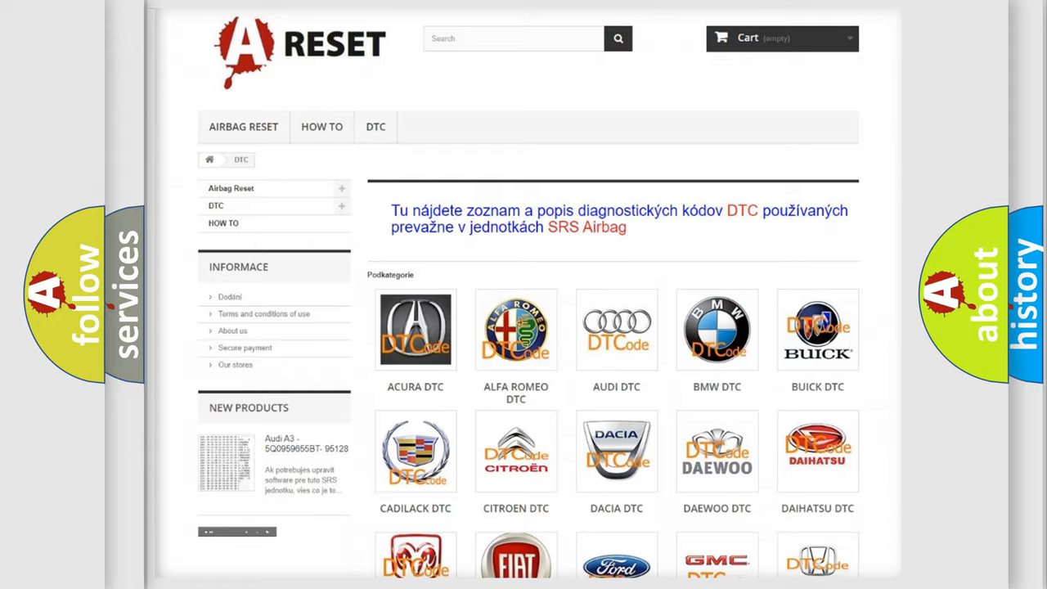
scroll("down", 3)
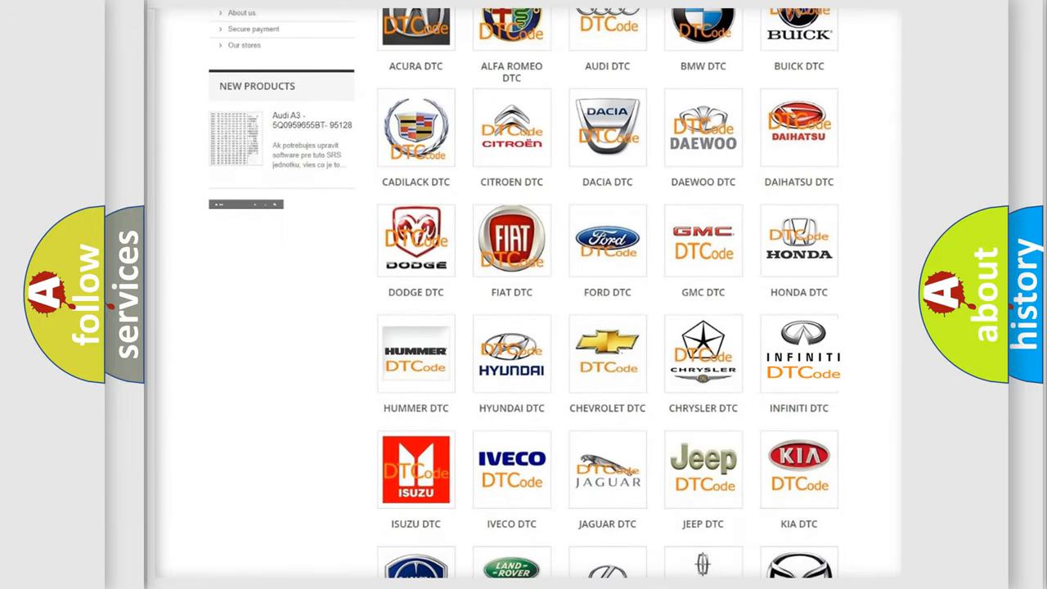
left_click(799, 352)
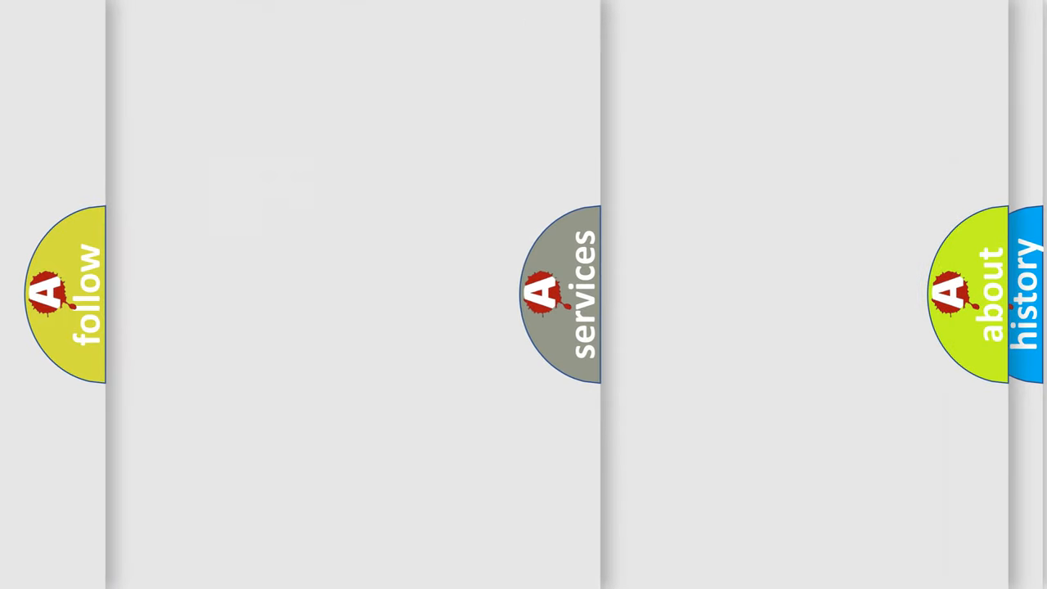
Advance to the slide showing C1A76 as a vertical column of character boxes.
left_click(556, 302)
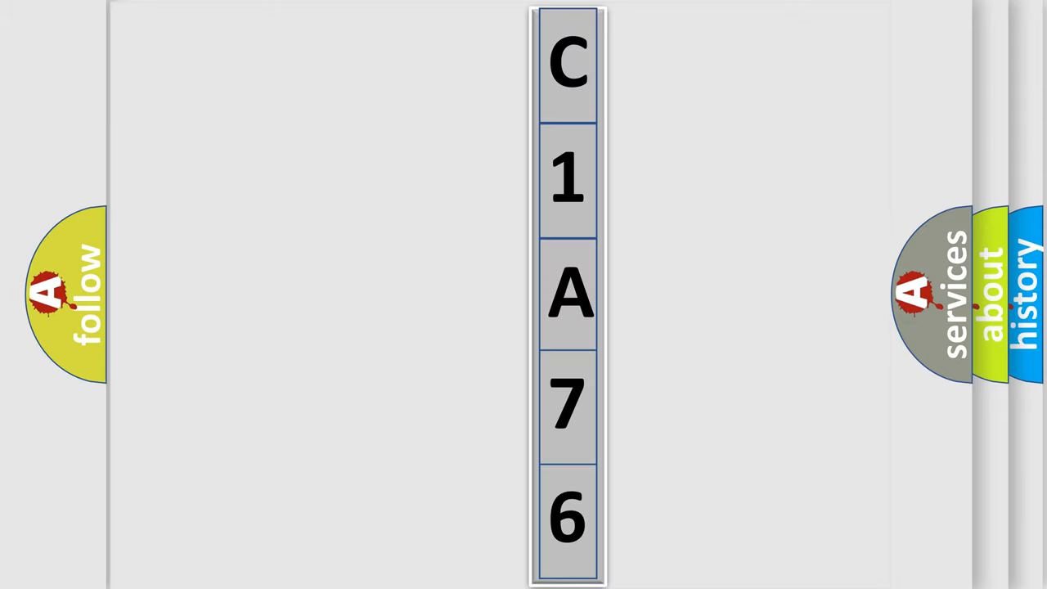